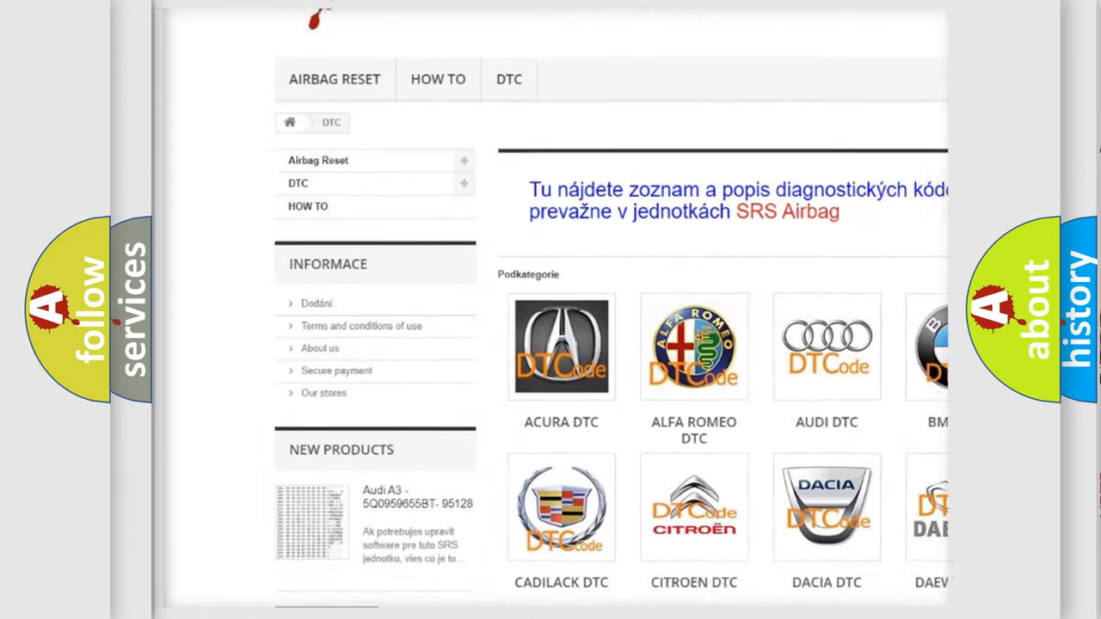
scroll(down, 3)
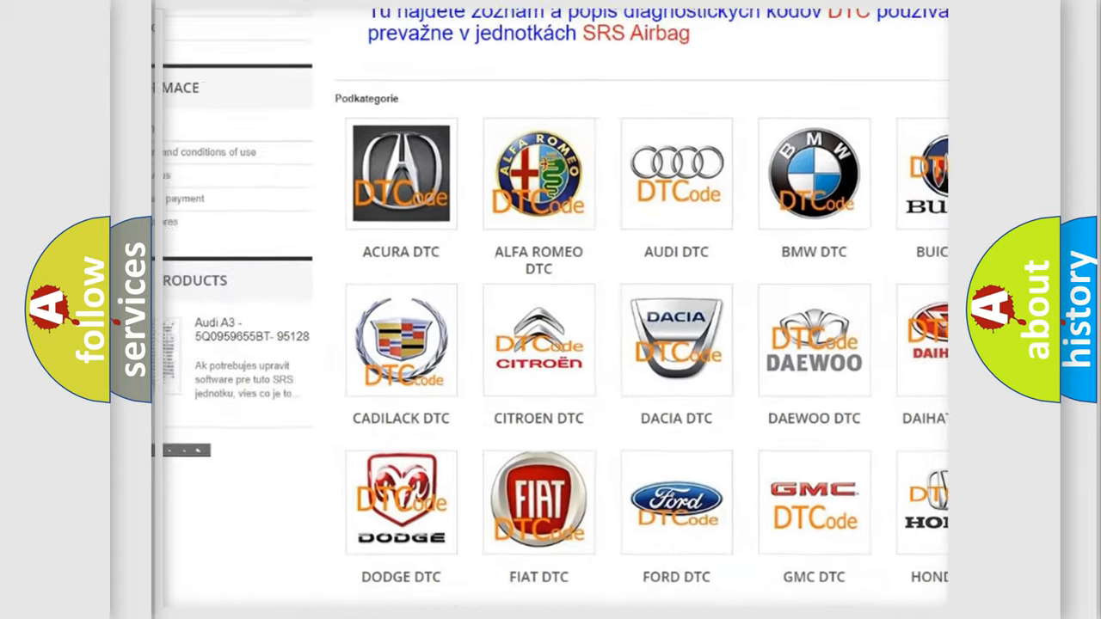
scroll(up, 3)
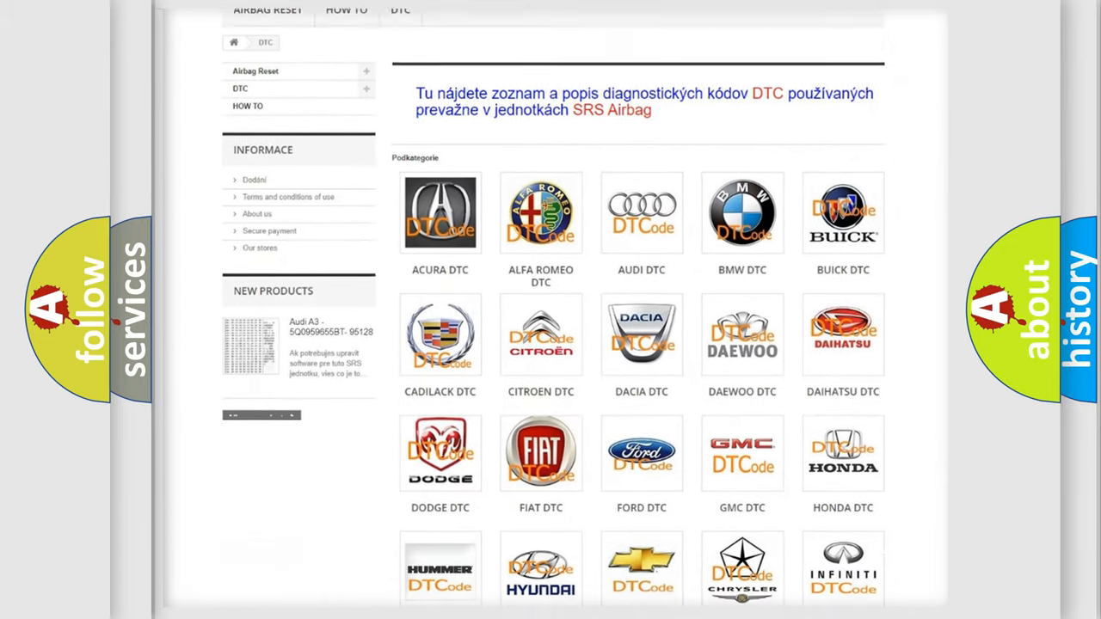
scroll(down, 3)
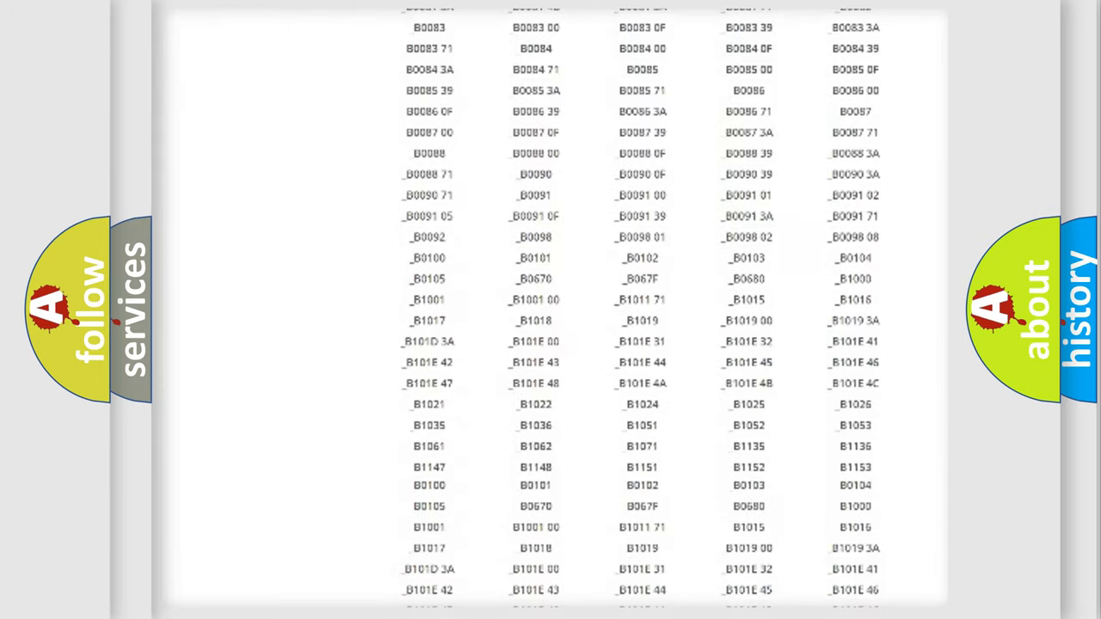
scroll(up, 3)
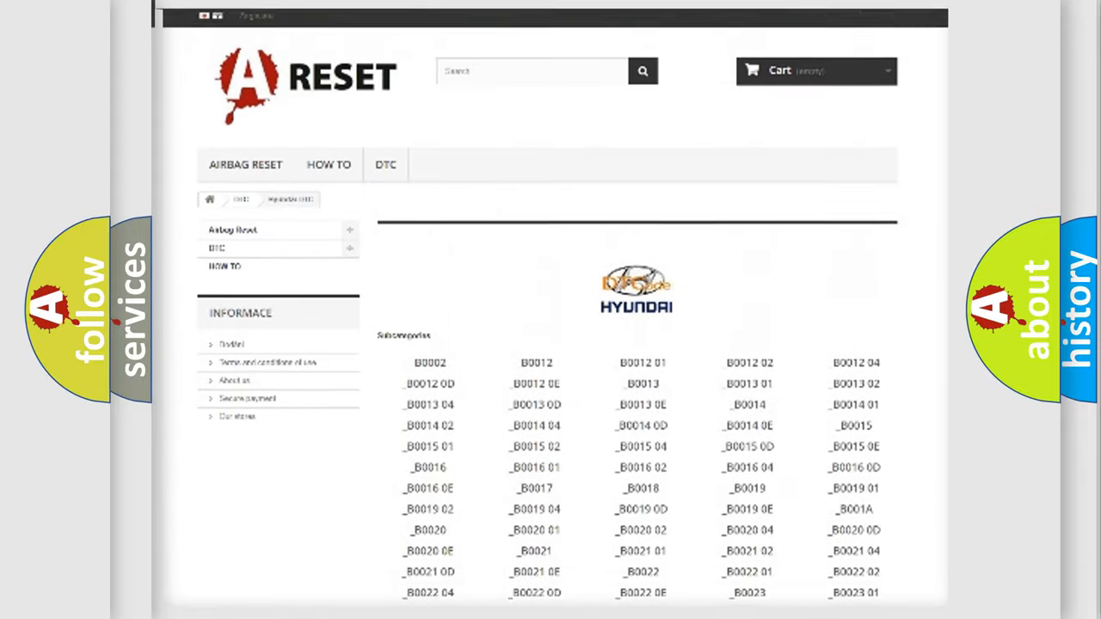